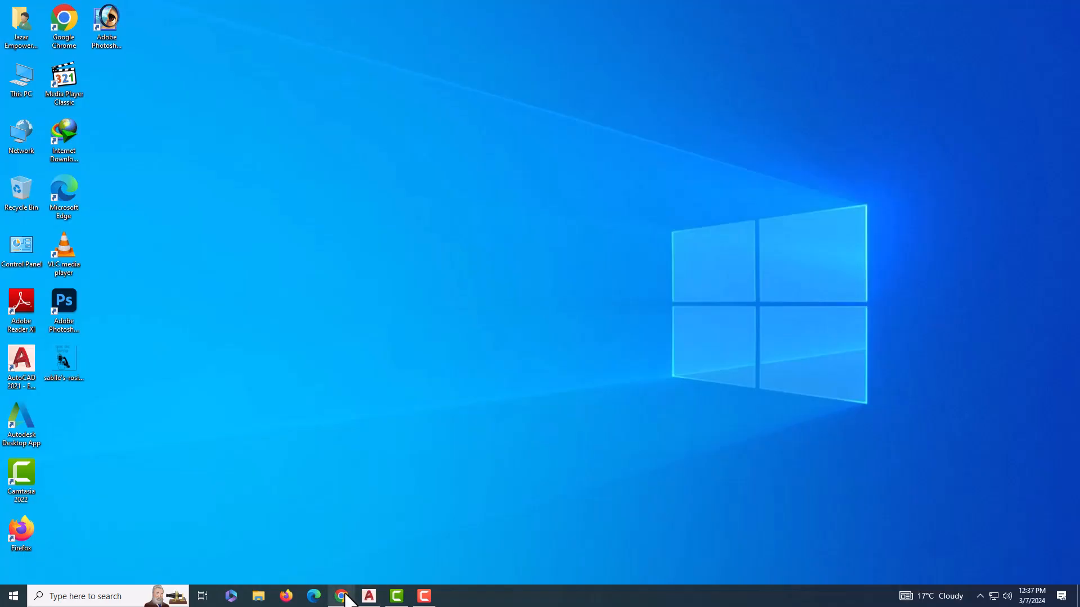
# Go to the CADhatch website in a new Chrome tab
pyautogui.click(341, 596)
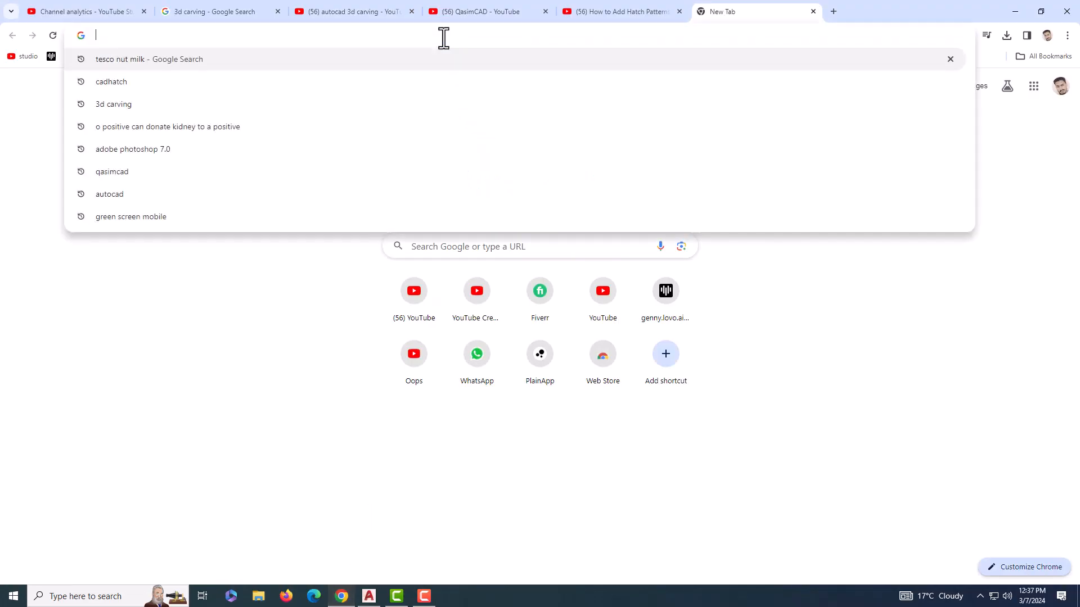
pyautogui.write('cadhatch.com')
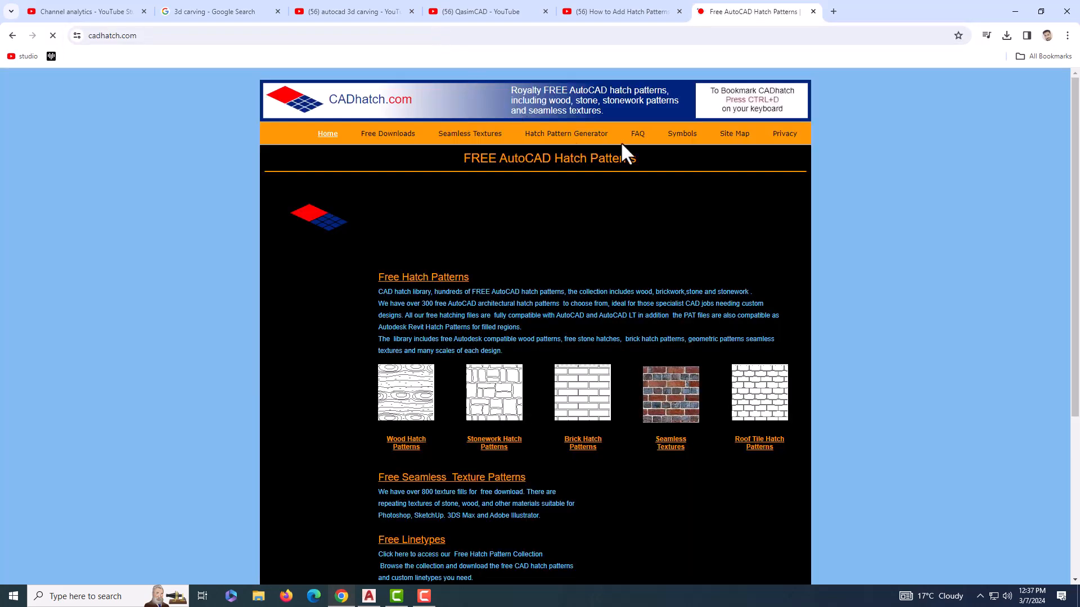
# Download the HSBDR2E0 stonework hatch pattern zip and view it in WinRAR
pyautogui.scroll(-3)
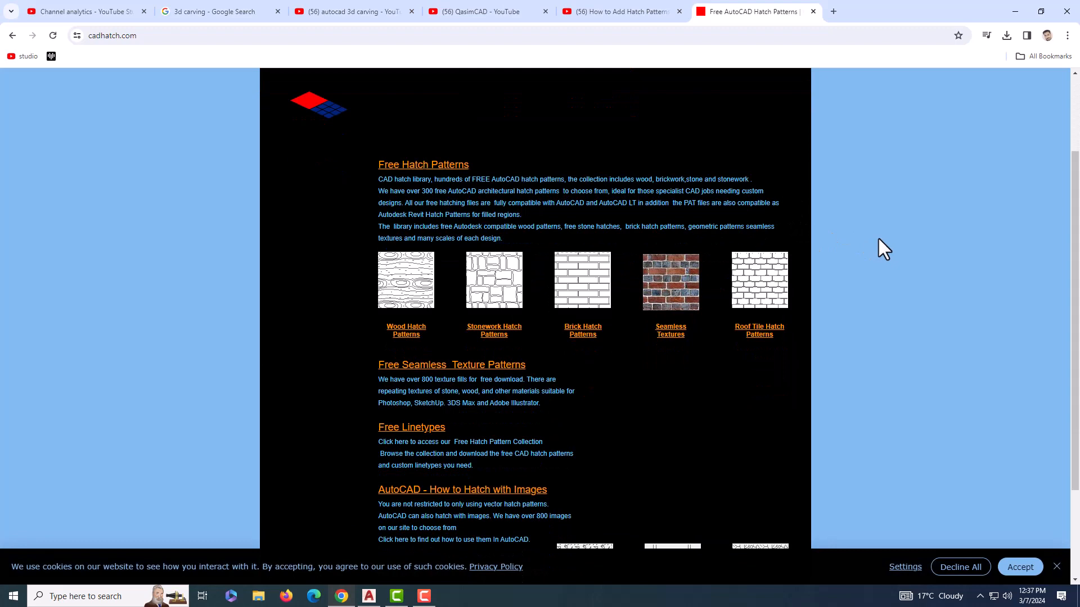
pyautogui.click(493, 330)
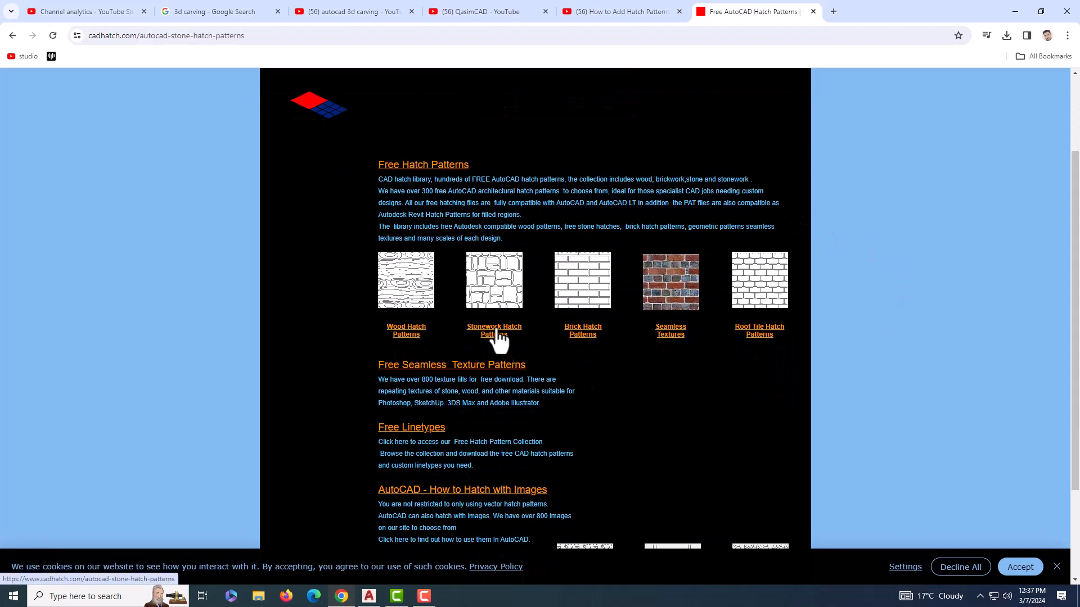
pyautogui.click(493, 330)
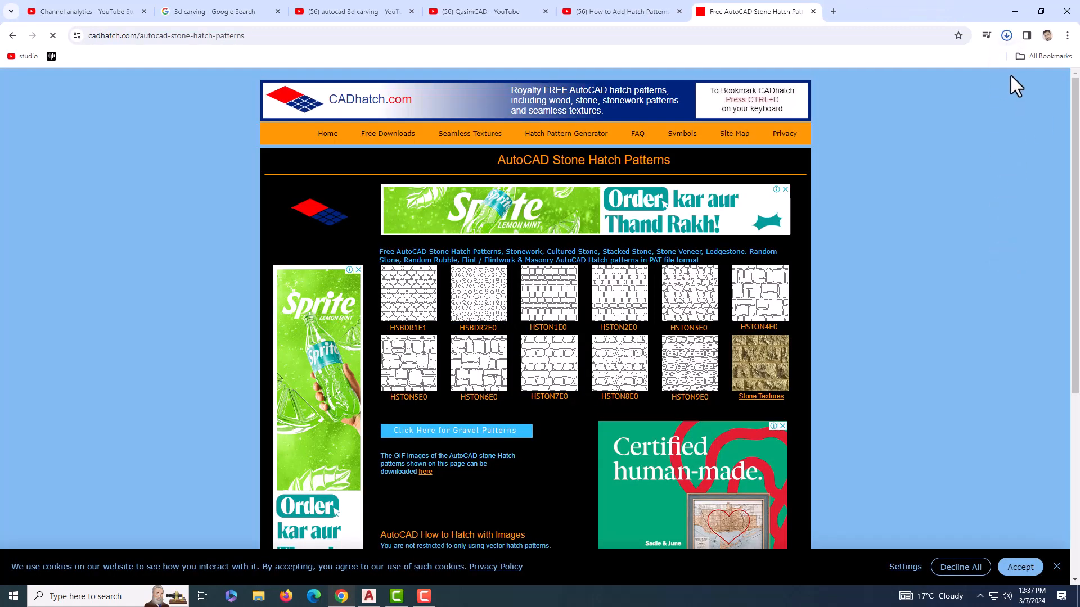
pyautogui.click(1006, 35)
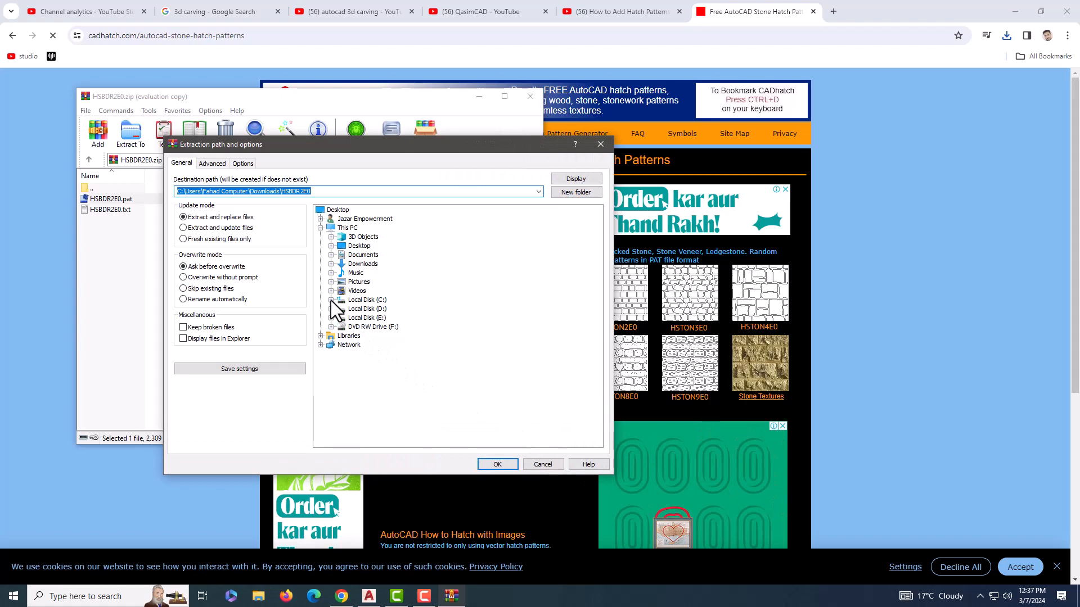
# Browse the extraction target to C:\Users\user\AppData\Roaming\Autodesk\AutoCAD 2021\R24.0
pyautogui.click(330, 300)
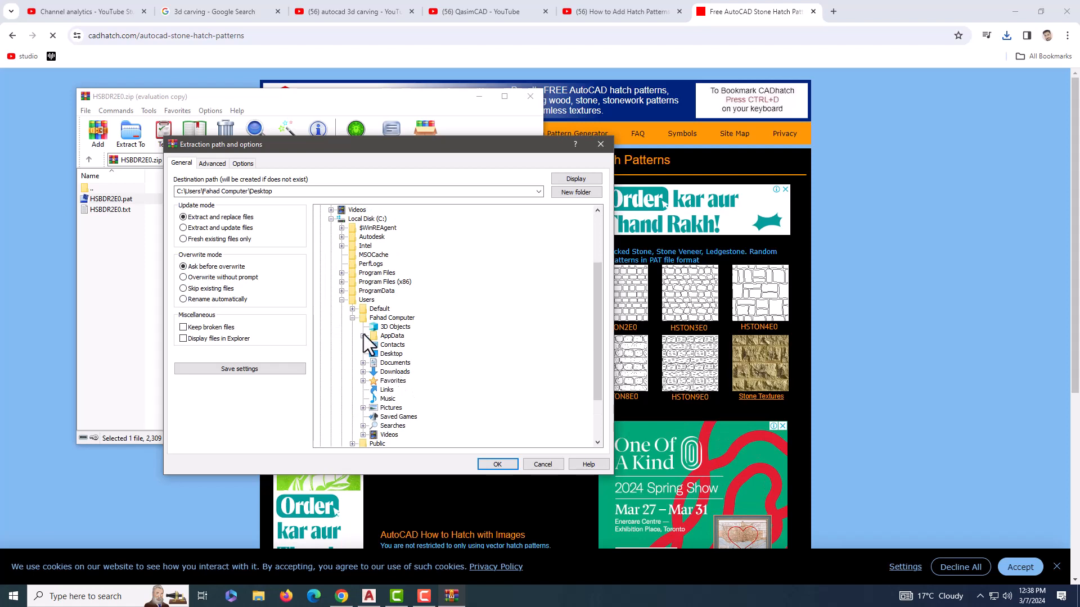
pyautogui.click(363, 335)
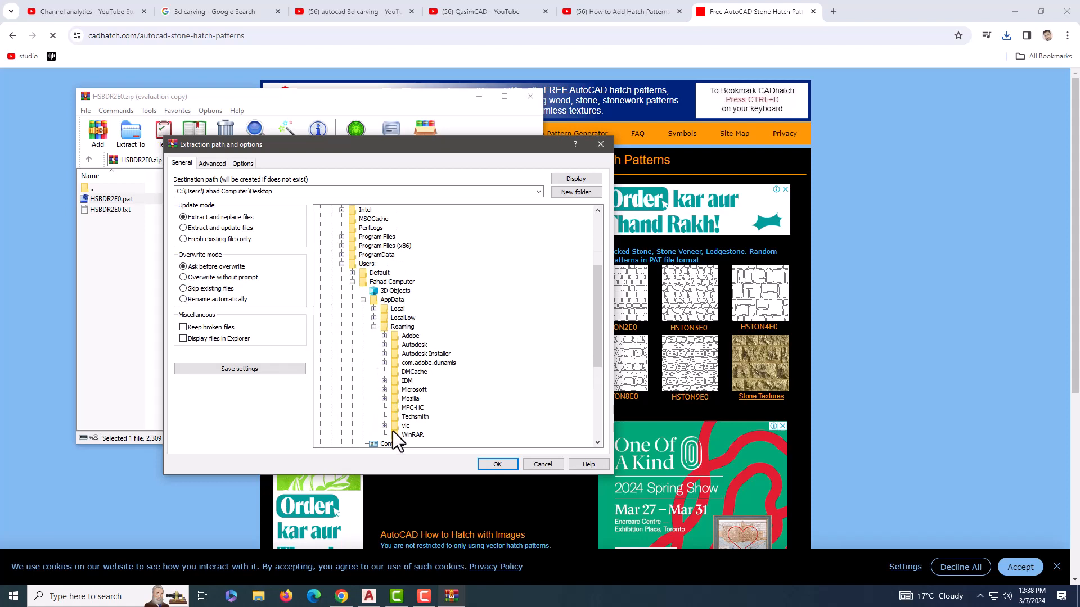
pyautogui.click(385, 345)
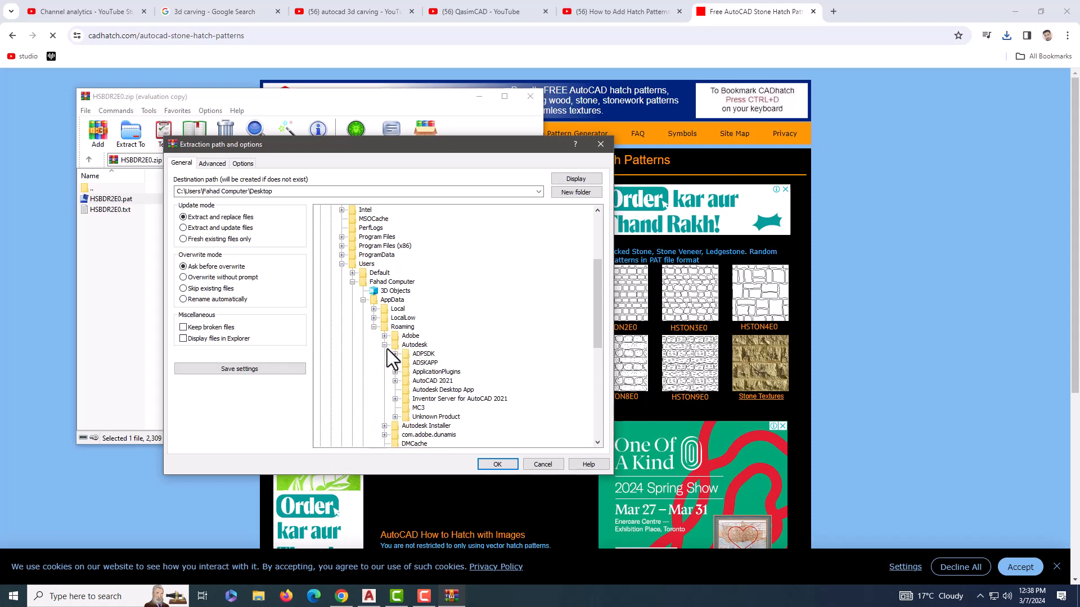
pyautogui.click(397, 381)
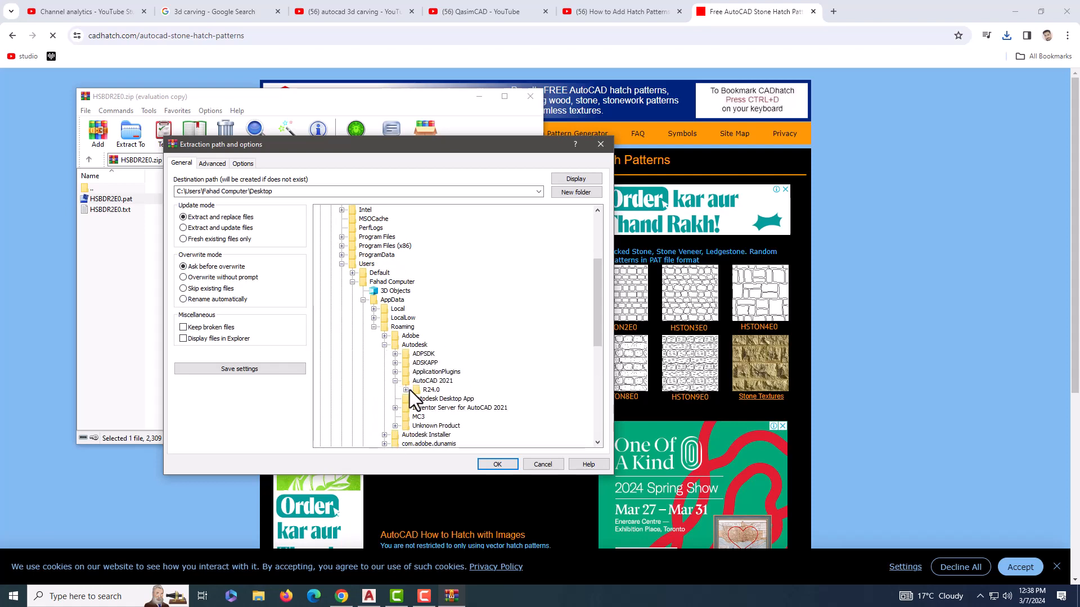
pyautogui.click(406, 390)
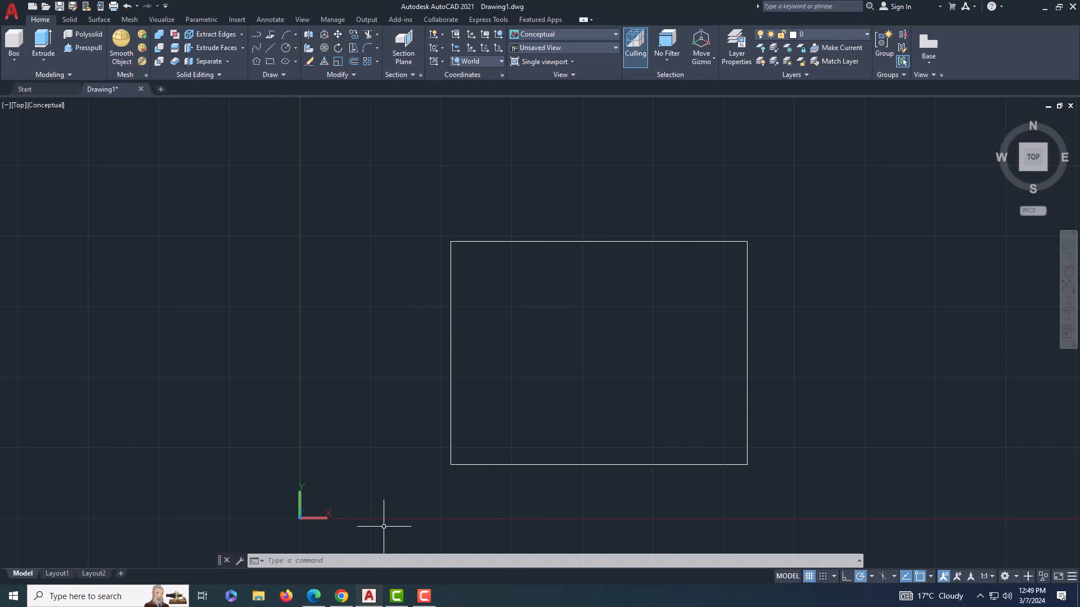
# Start a new hatch from the Home ribbon
pyautogui.click(274, 74)
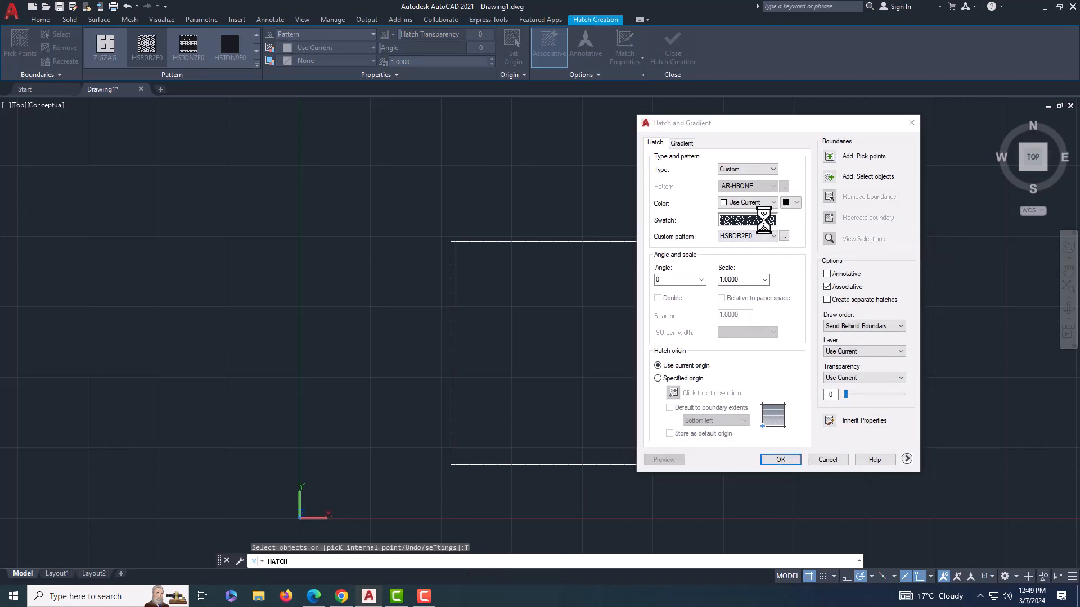
# Choose HSBDR2E0.pat as the custom pattern and pick points to define the fill area
pyautogui.click(783, 236)
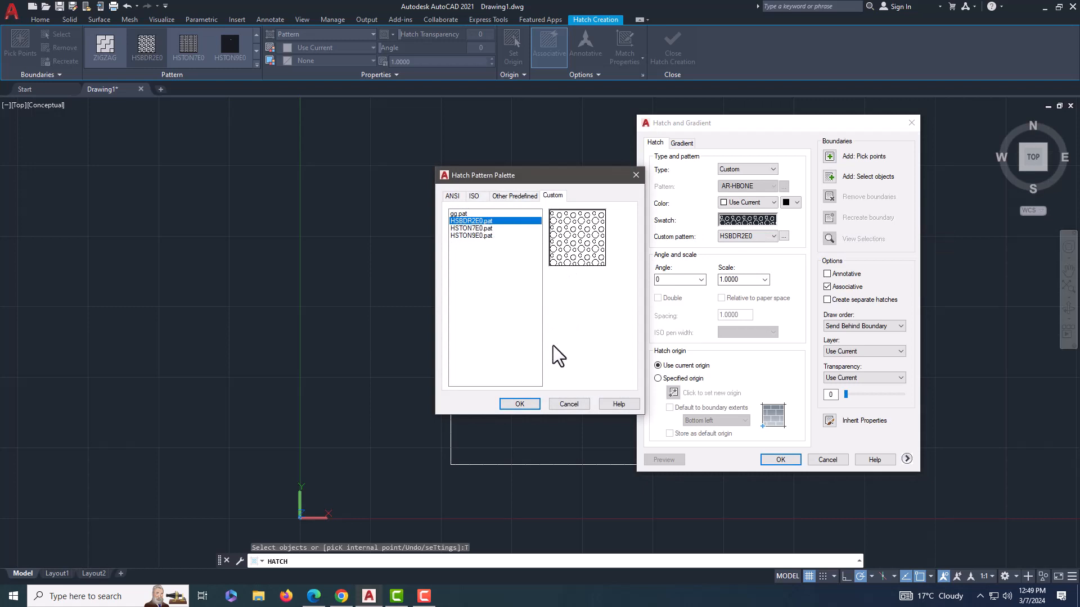
pyautogui.moveTo(869, 143)
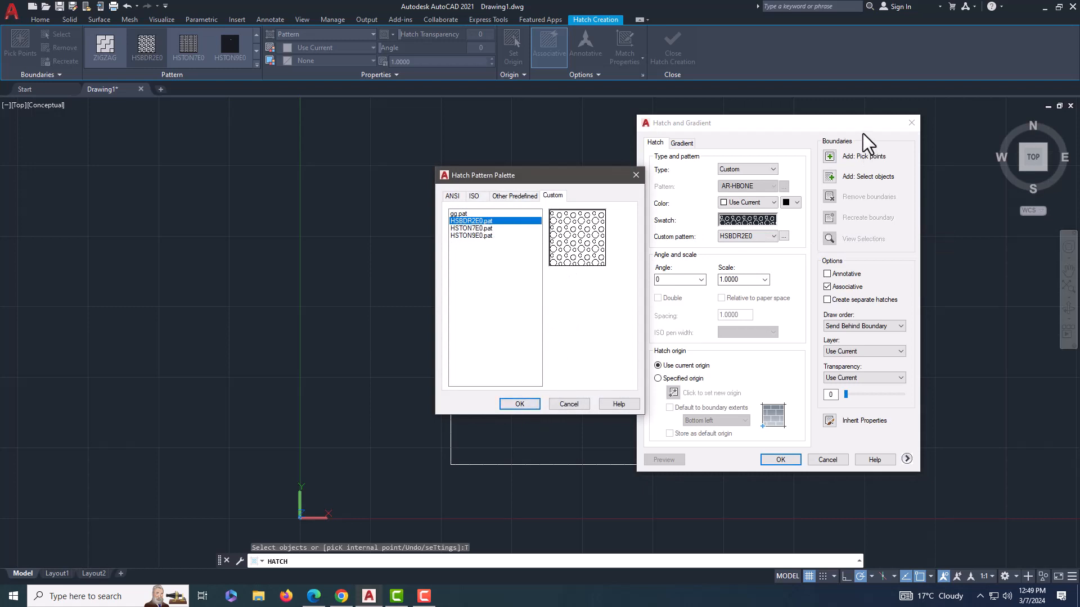
pyautogui.click(520, 403)
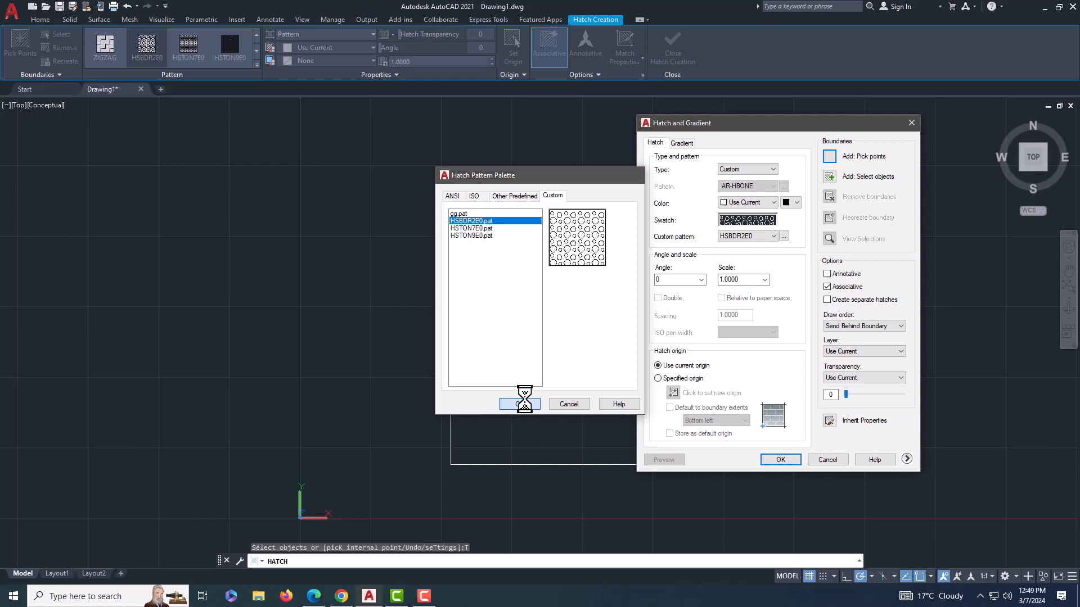
pyautogui.click(519, 403)
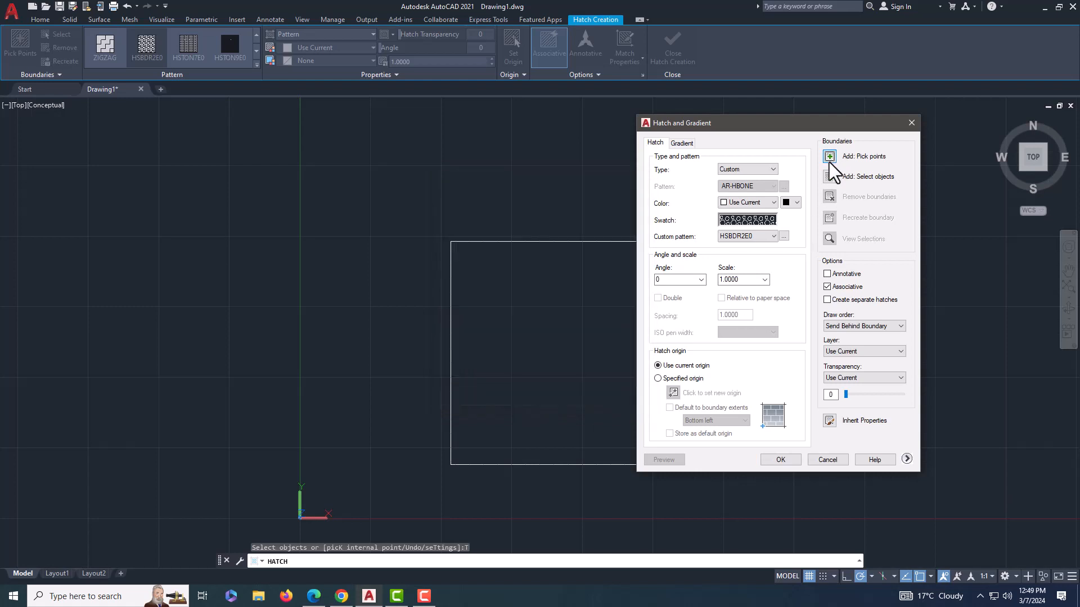
pyautogui.click(829, 155)
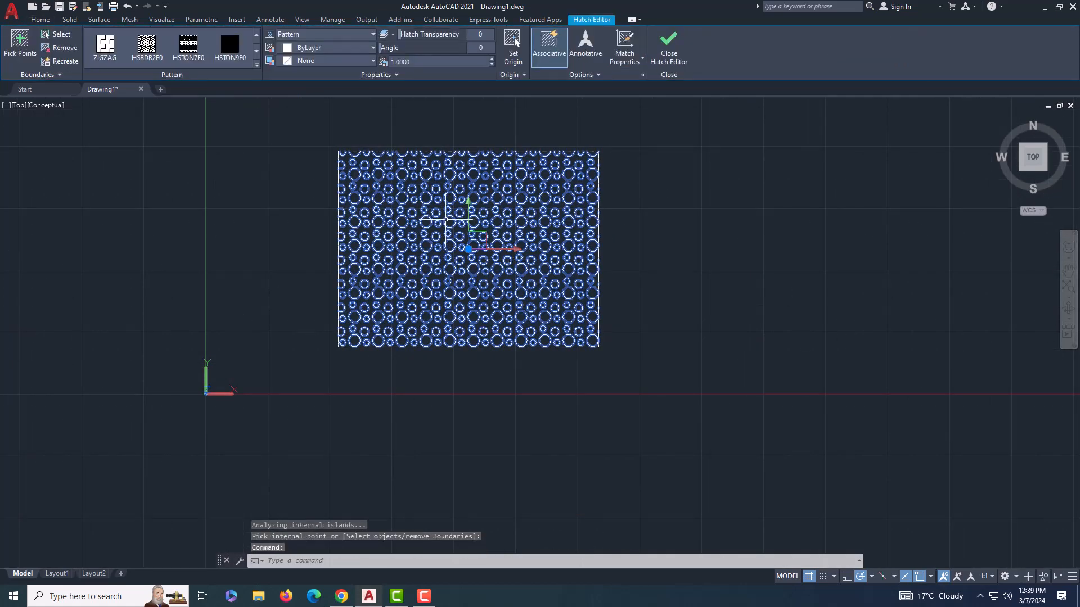
# Set the hatch pattern scale first to 2.0000, then down to 0.5
pyautogui.click(412, 61)
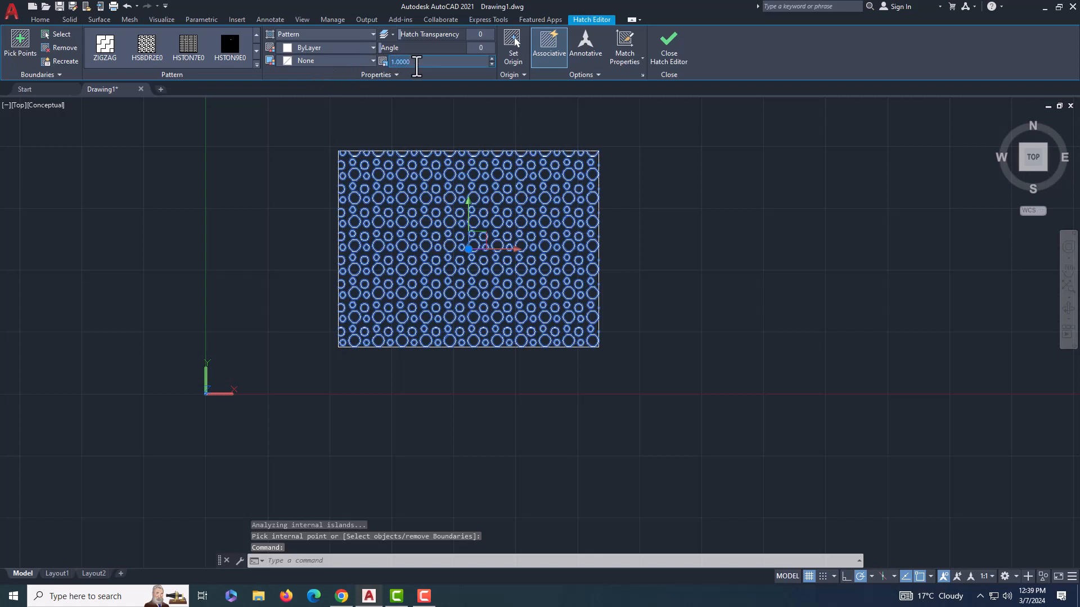
pyautogui.write('2.0000')
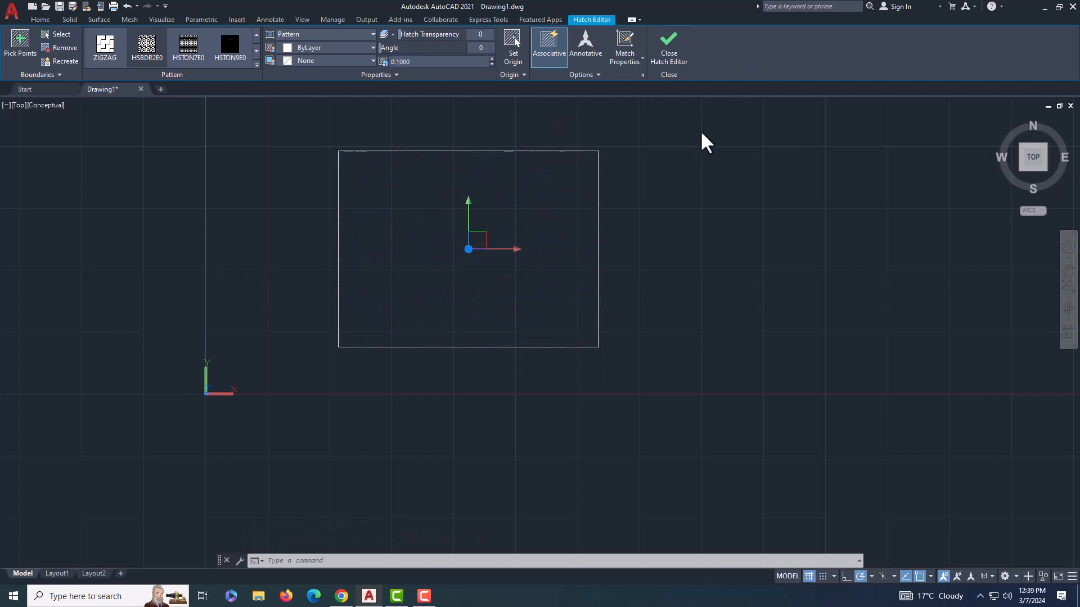
pyautogui.click(434, 62)
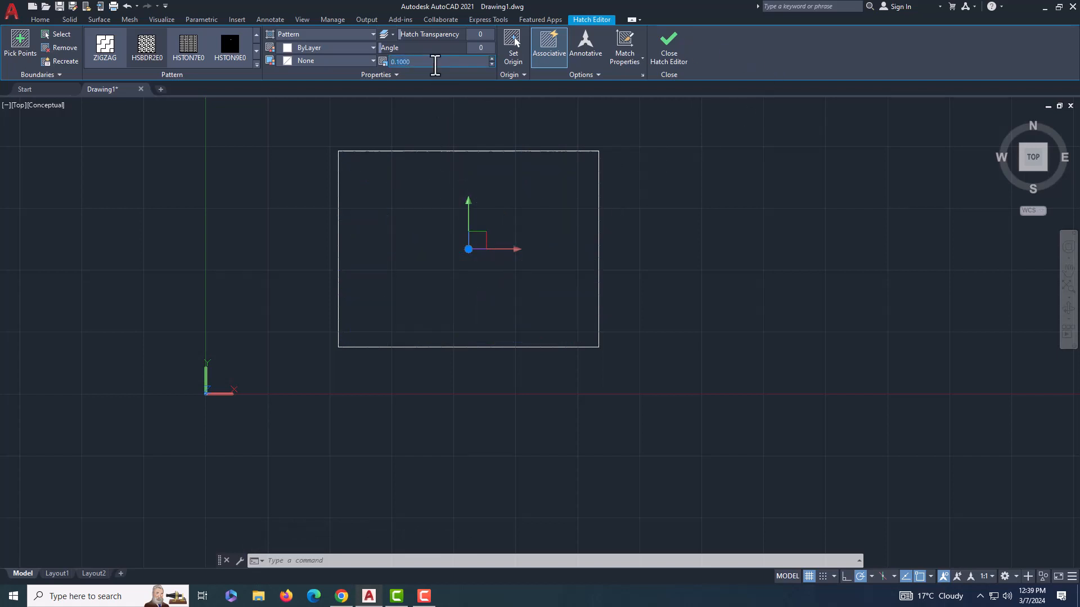
pyautogui.write('0')
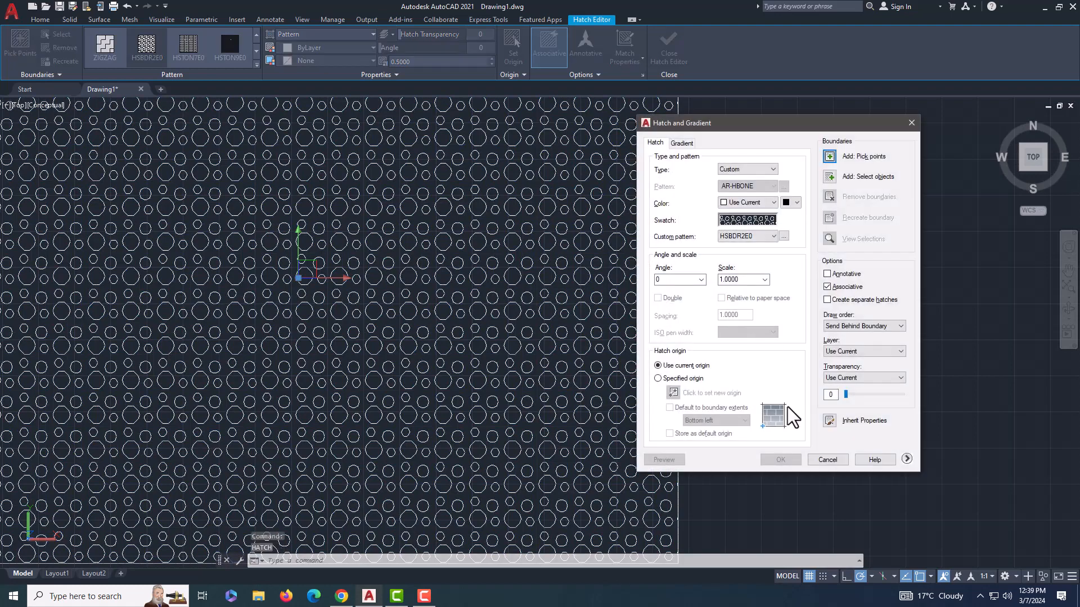
# Apply the denser HSBDR2E0 hatch and leave the Hatch Editor
pyautogui.click(780, 459)
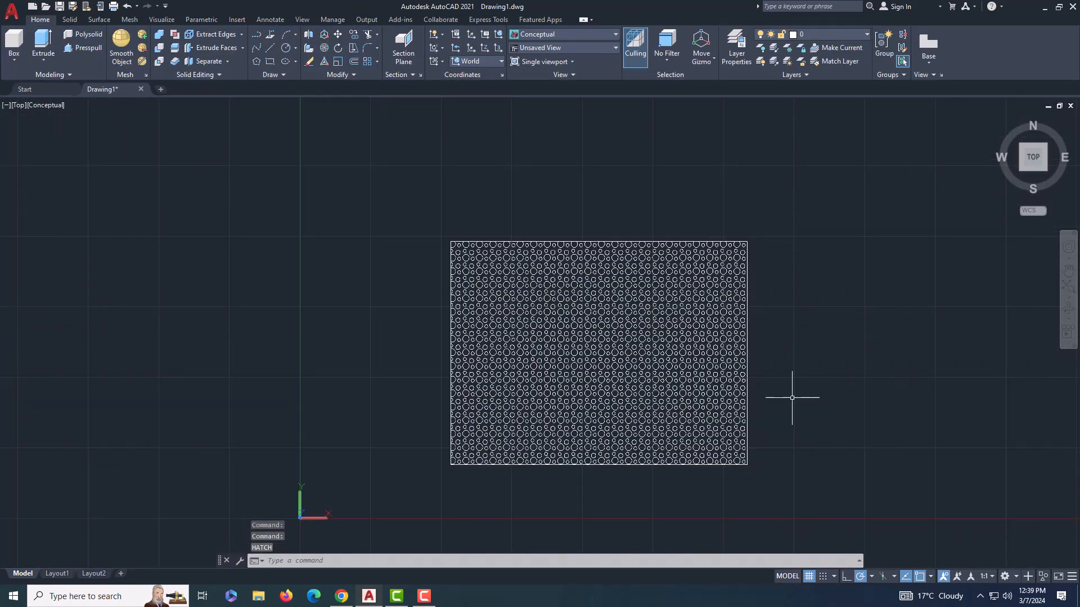